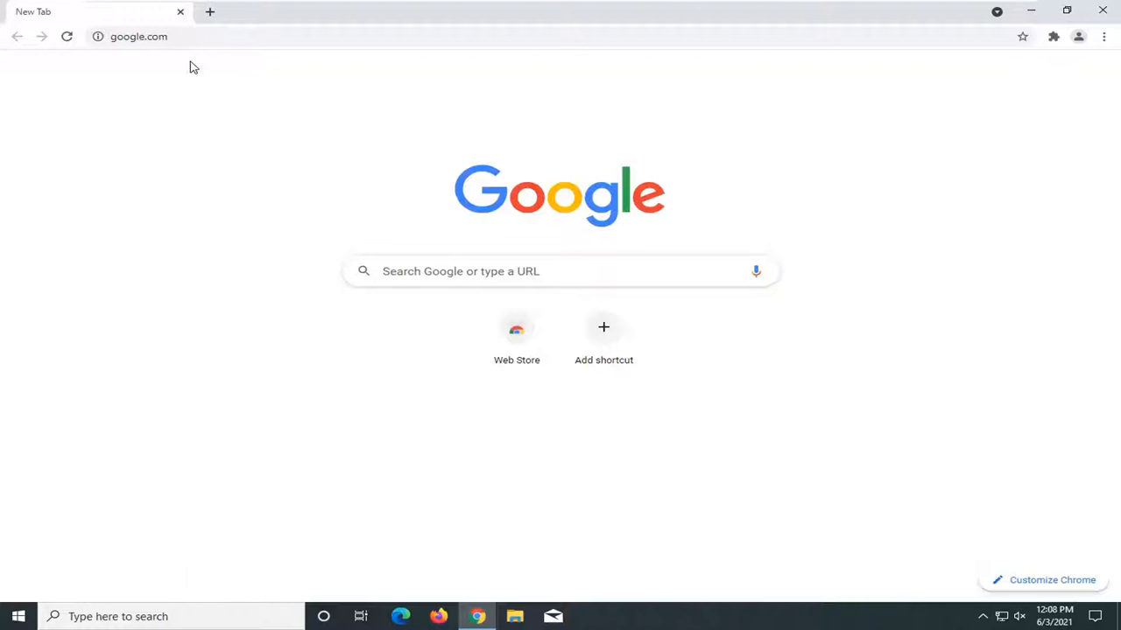
mouse_move(271, 259)
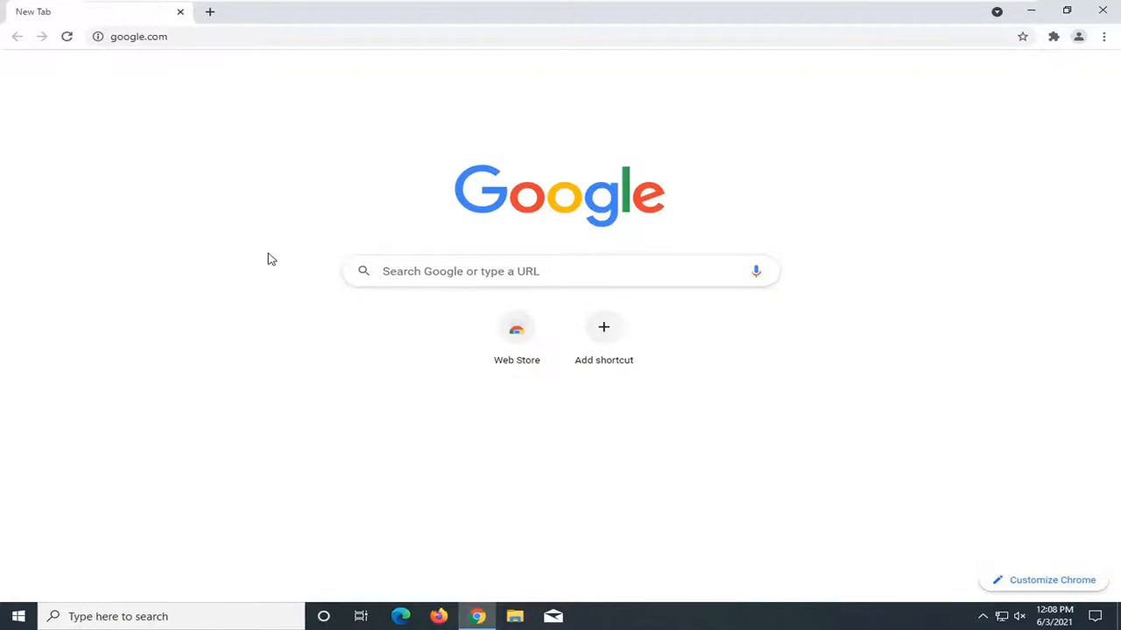
Load the Google homepage from the google.com address bar suggestion
click(138, 35)
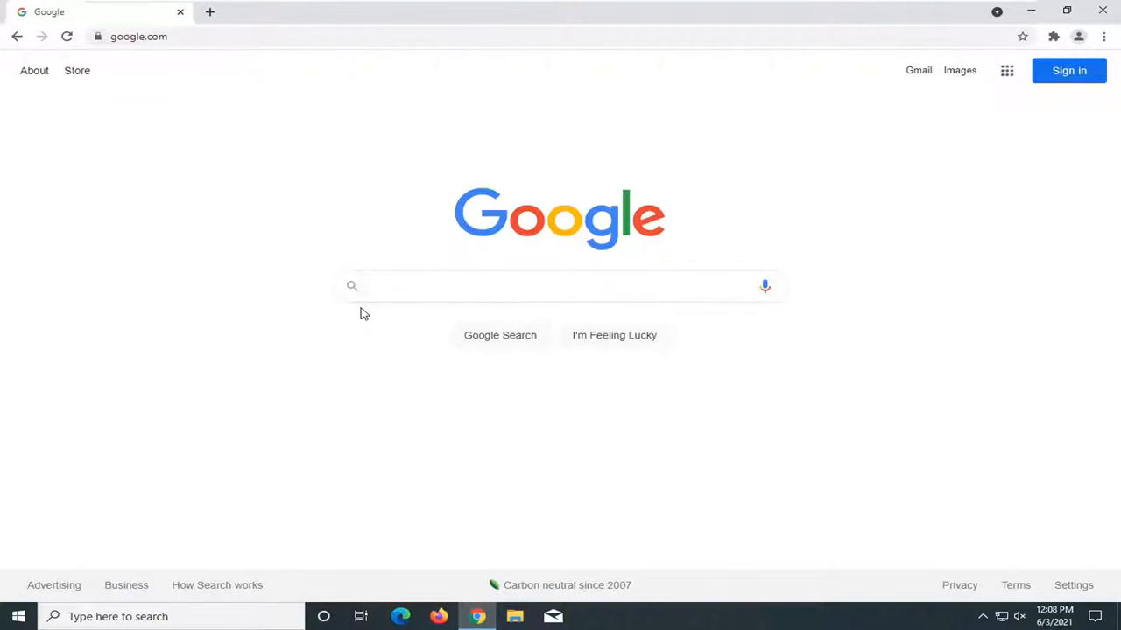
Search Google for 'dell inspiron 15 7000', then refine the query to add audio drivers
text(dell inspiron)
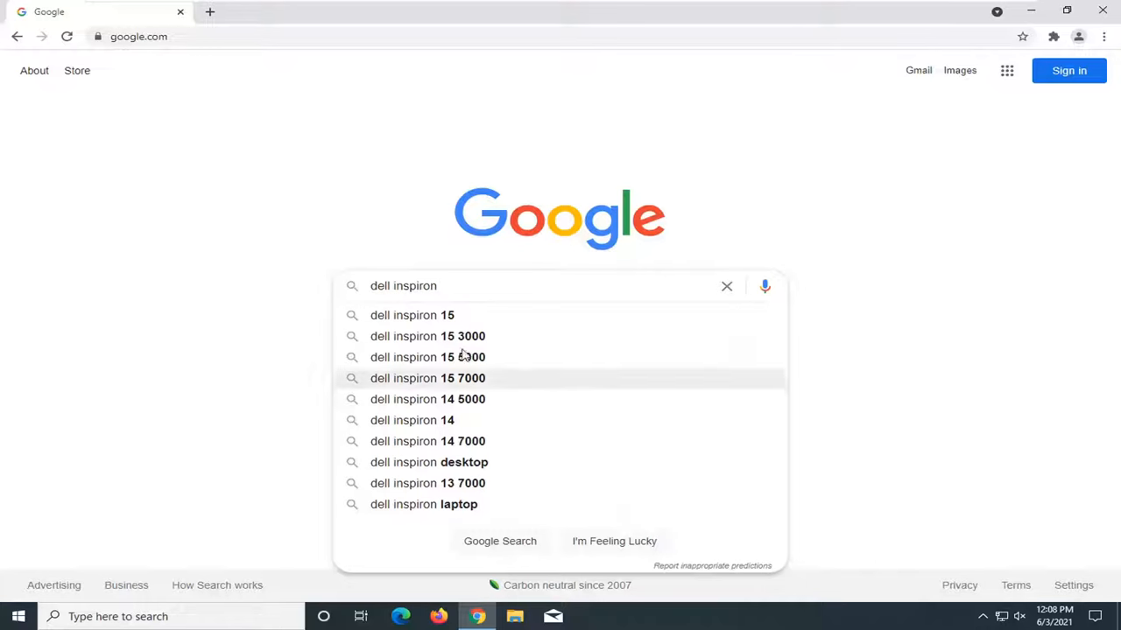
mouse_move(473, 382)
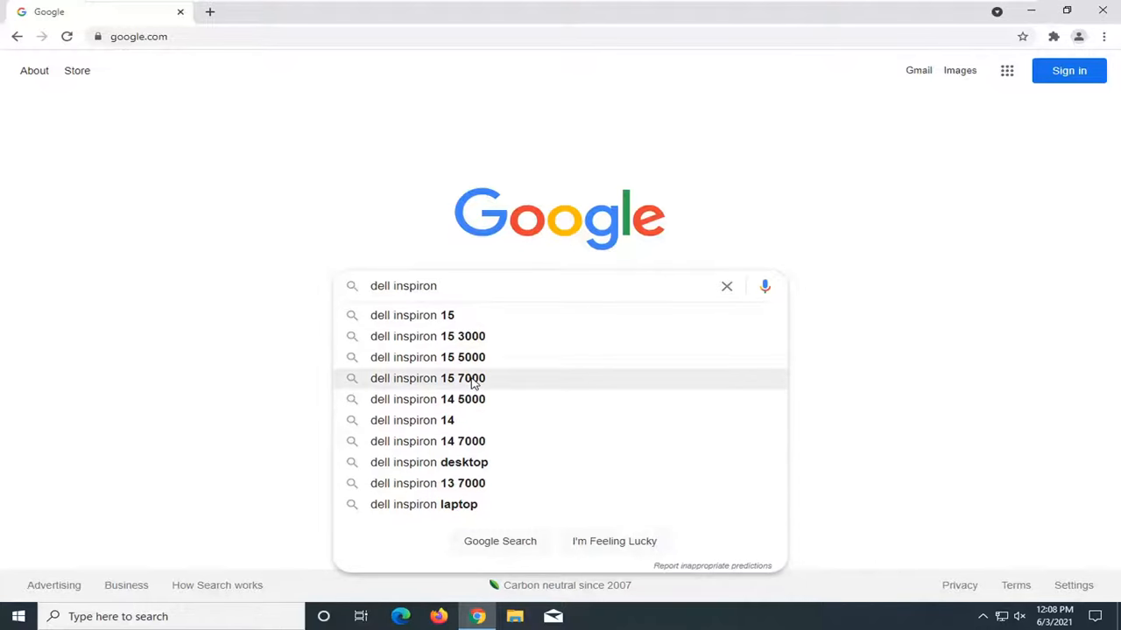
click(428, 378)
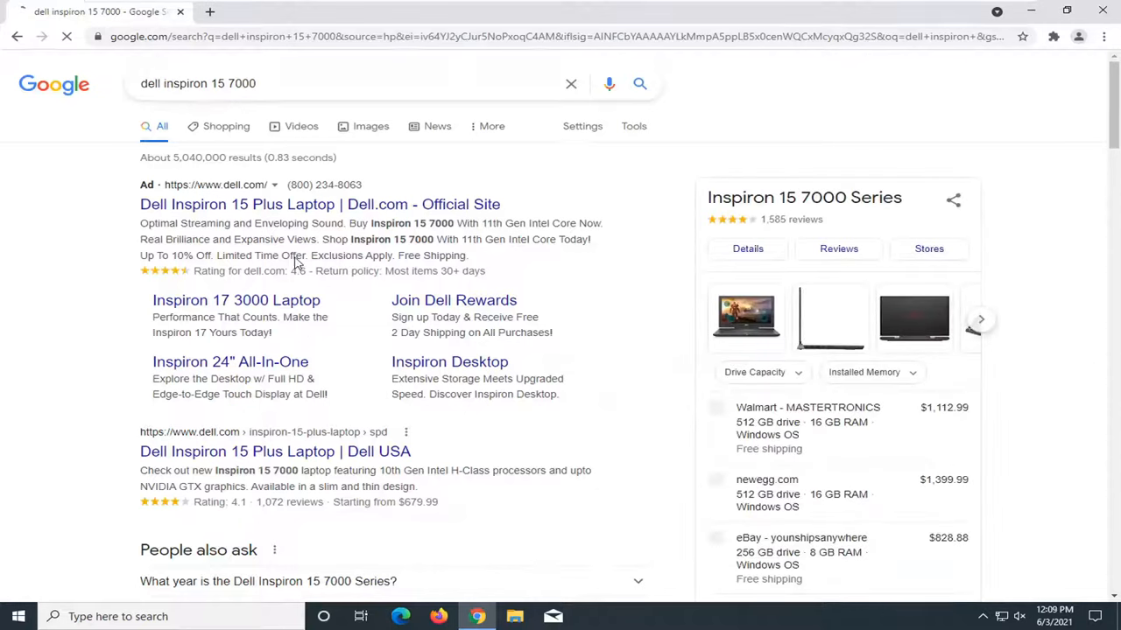
click(350, 84)
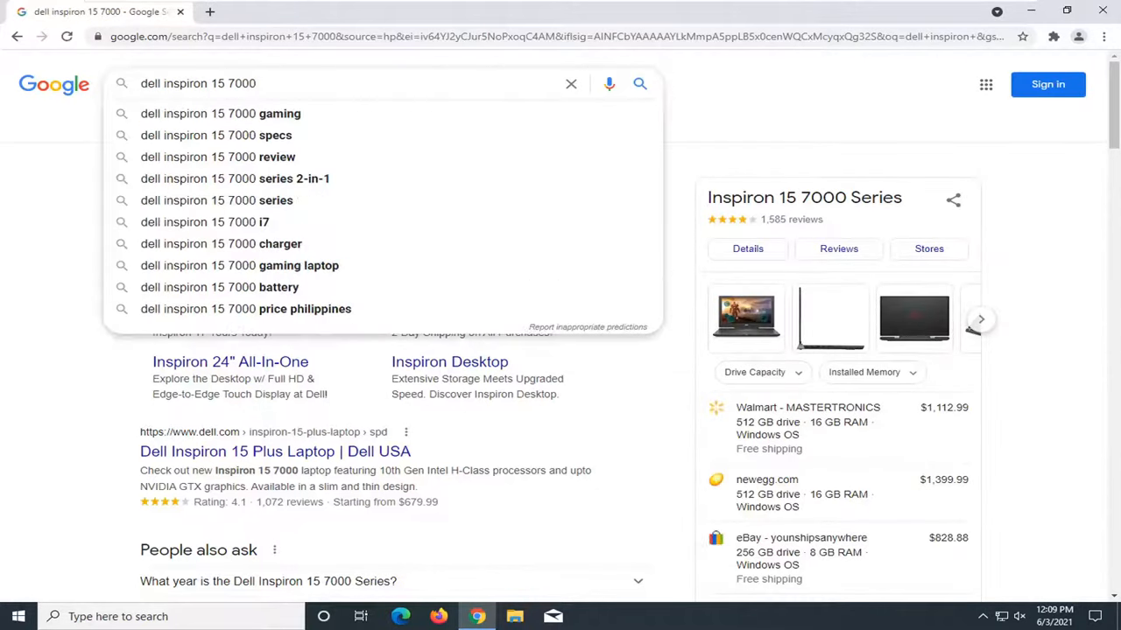
text(speaker)
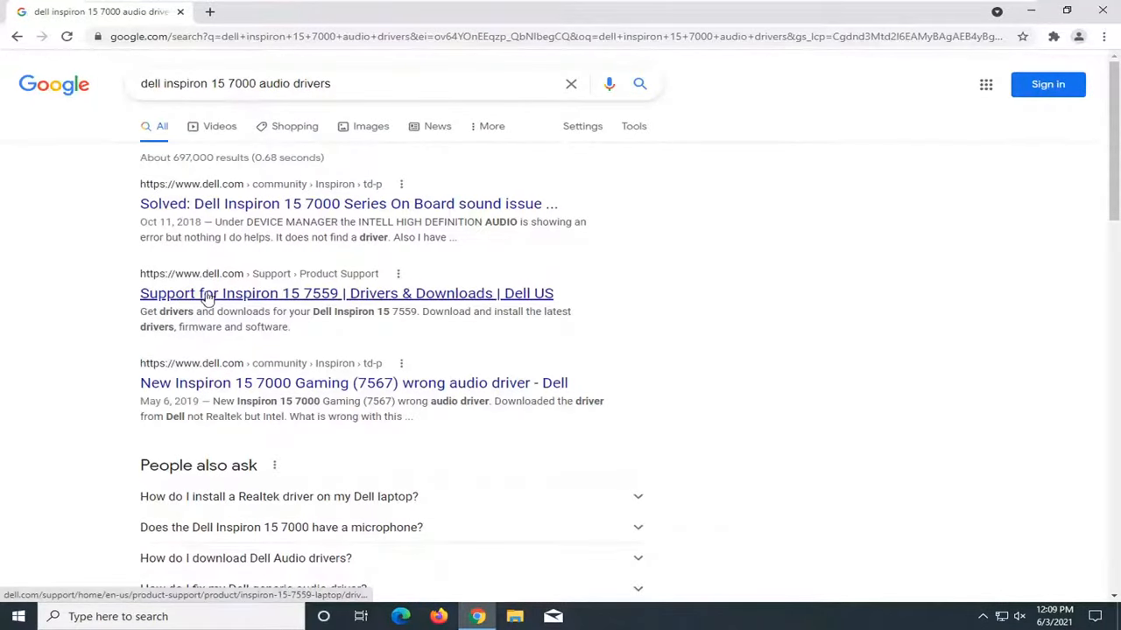
Open the 'Support for Inspiron 15 7559 | Drivers & Downloads' result and browse down the page
click(346, 294)
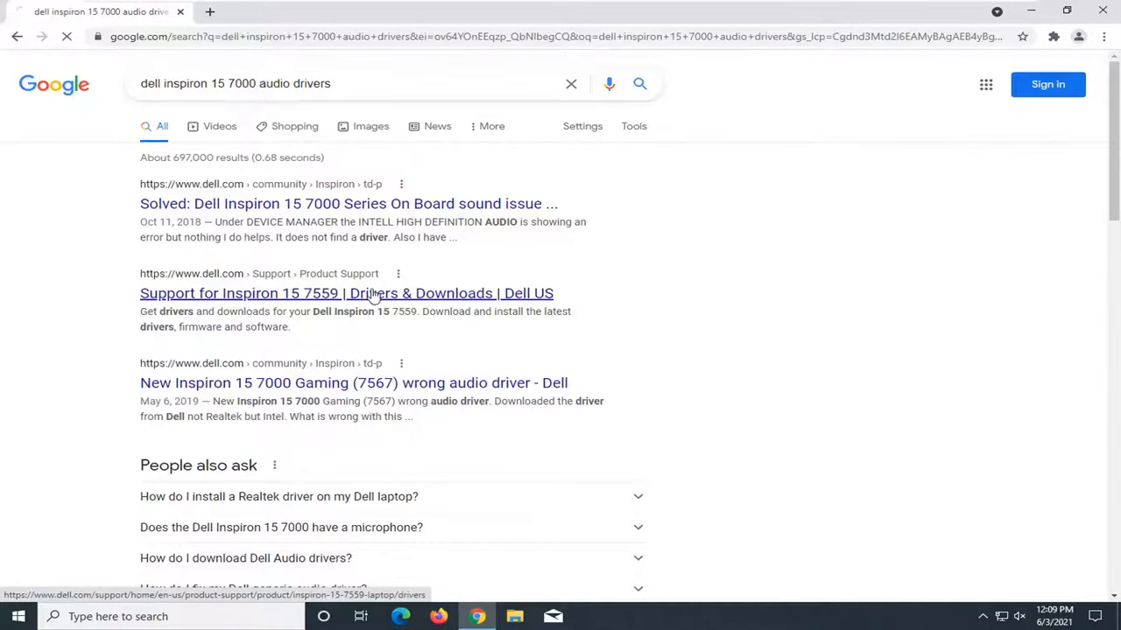
click(346, 294)
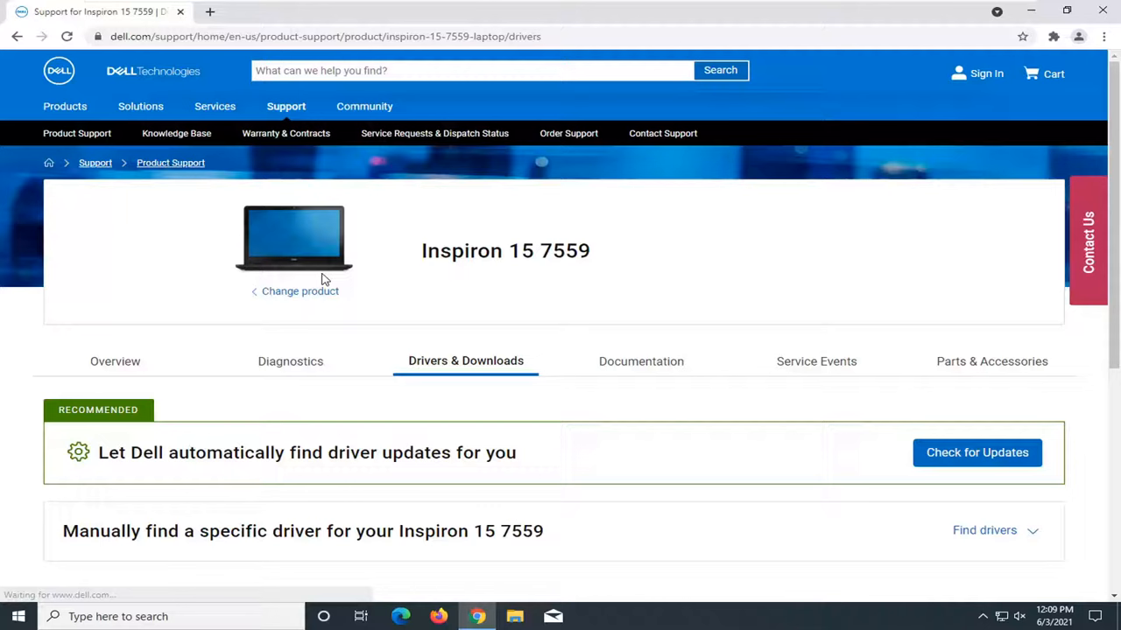
mouse_move(239, 304)
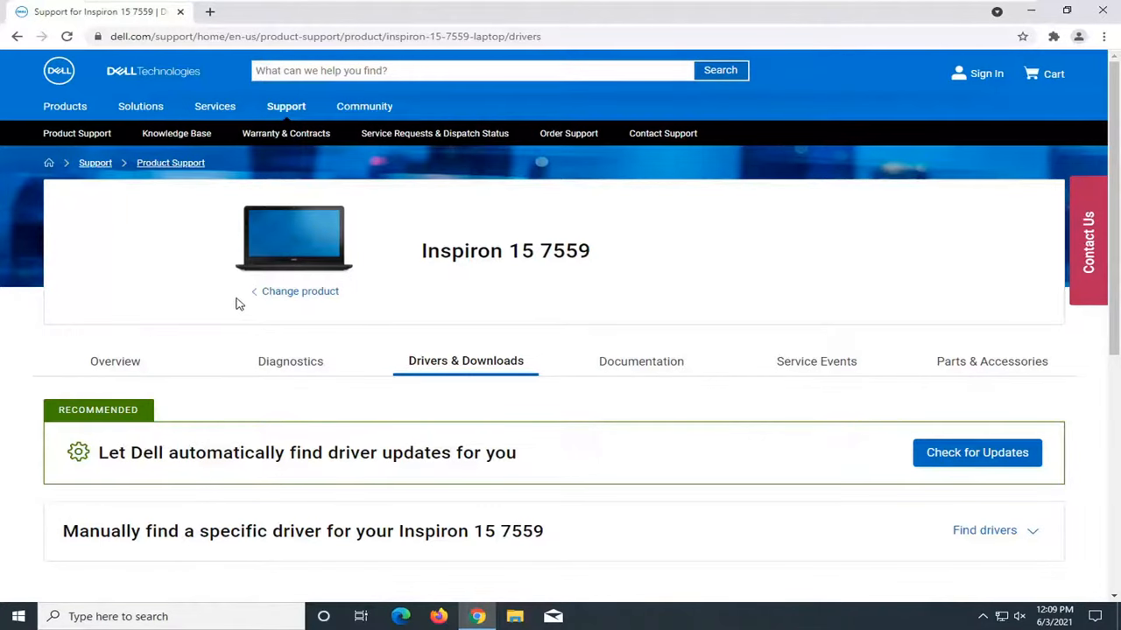
scroll(down, 3)
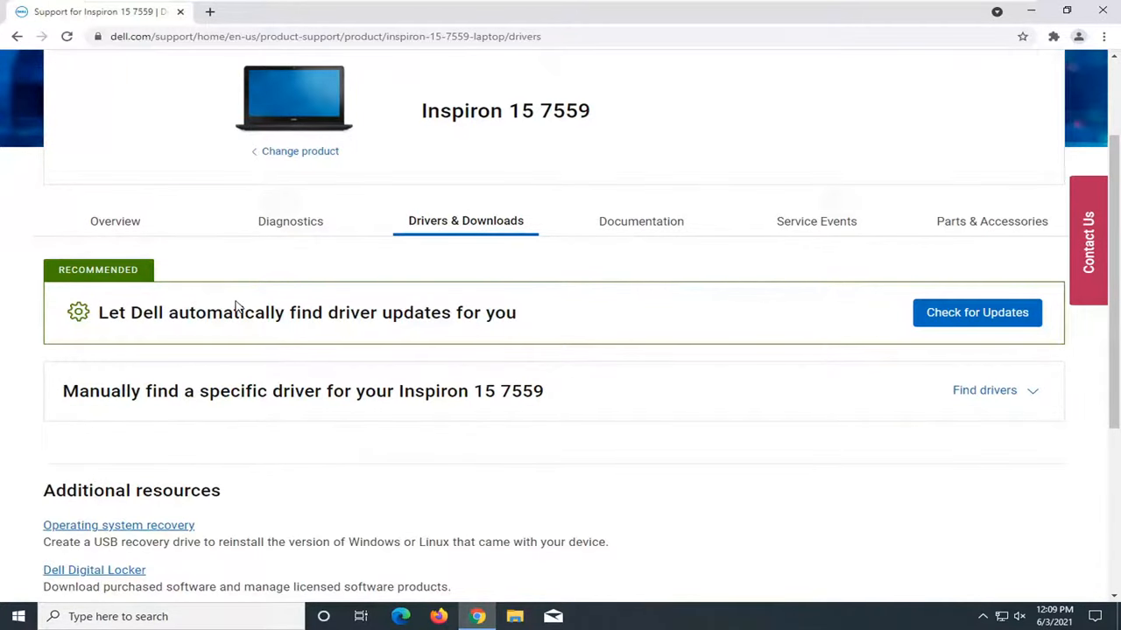
scroll(down, 3)
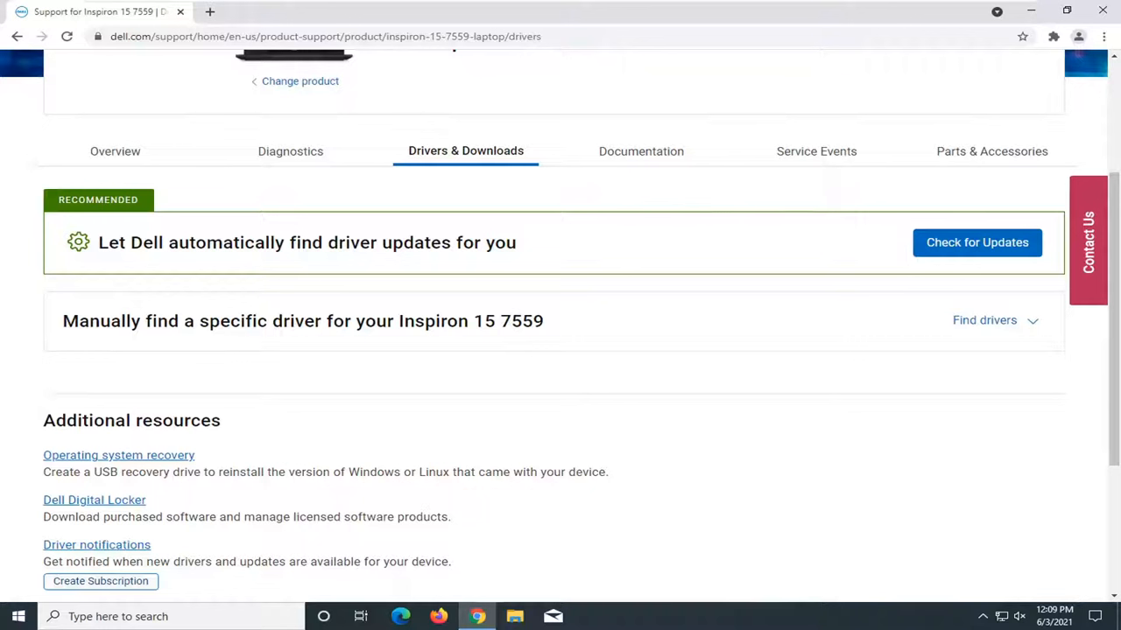
mouse_move(977, 242)
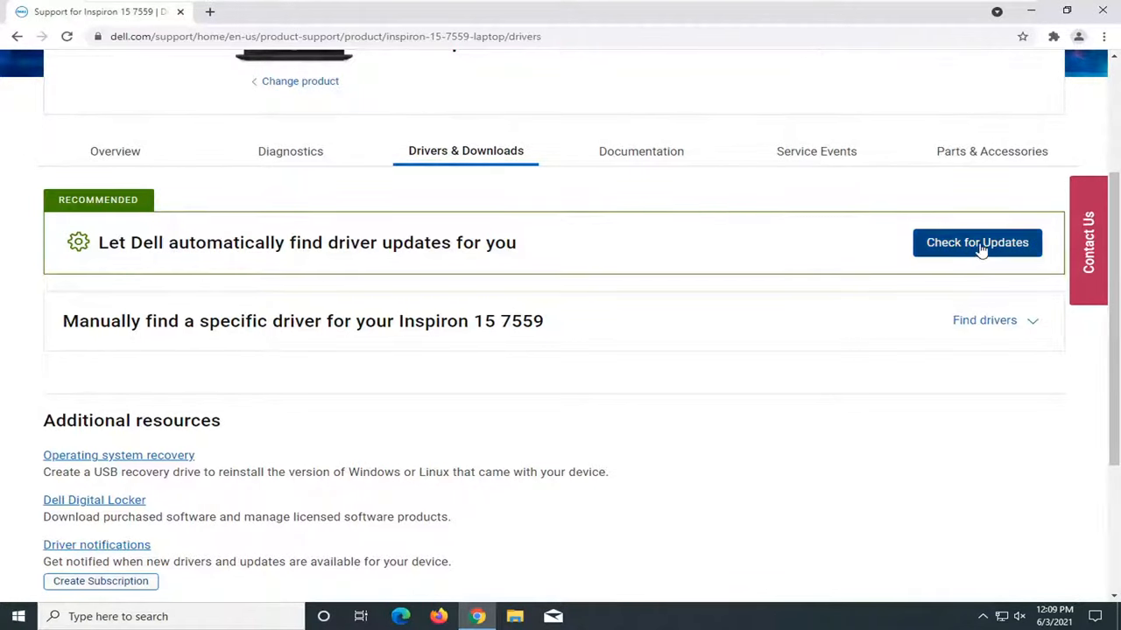
Run 'Check for Updates' so Dell offers the SupportAssist download for automatic detection
click(977, 241)
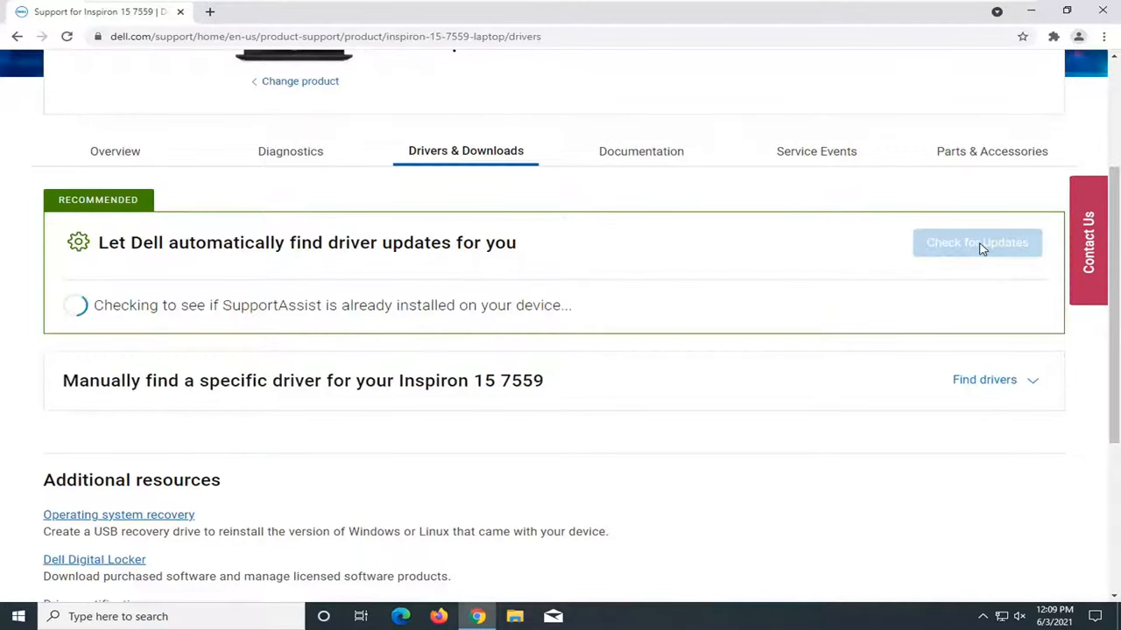
mouse_move(301, 363)
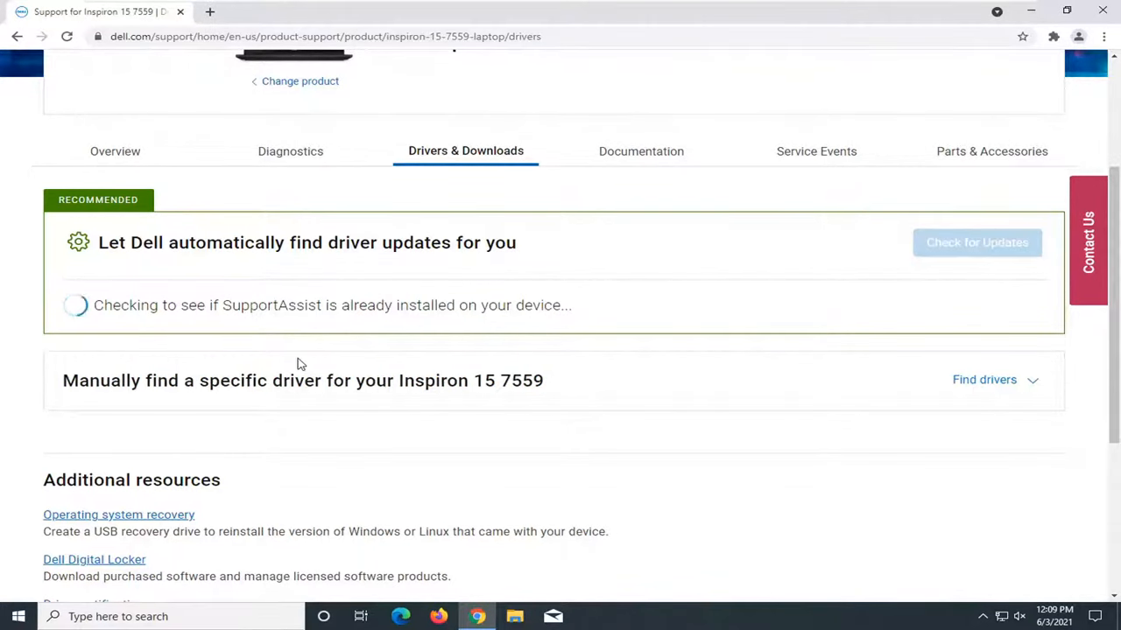
mouse_move(311, 371)
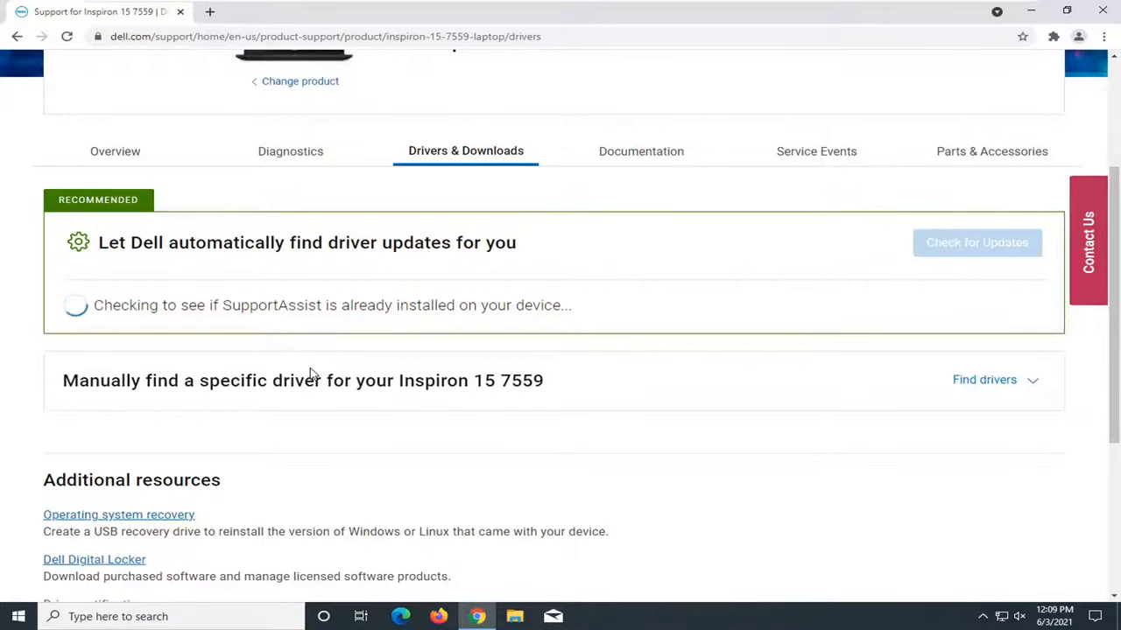
click(977, 242)
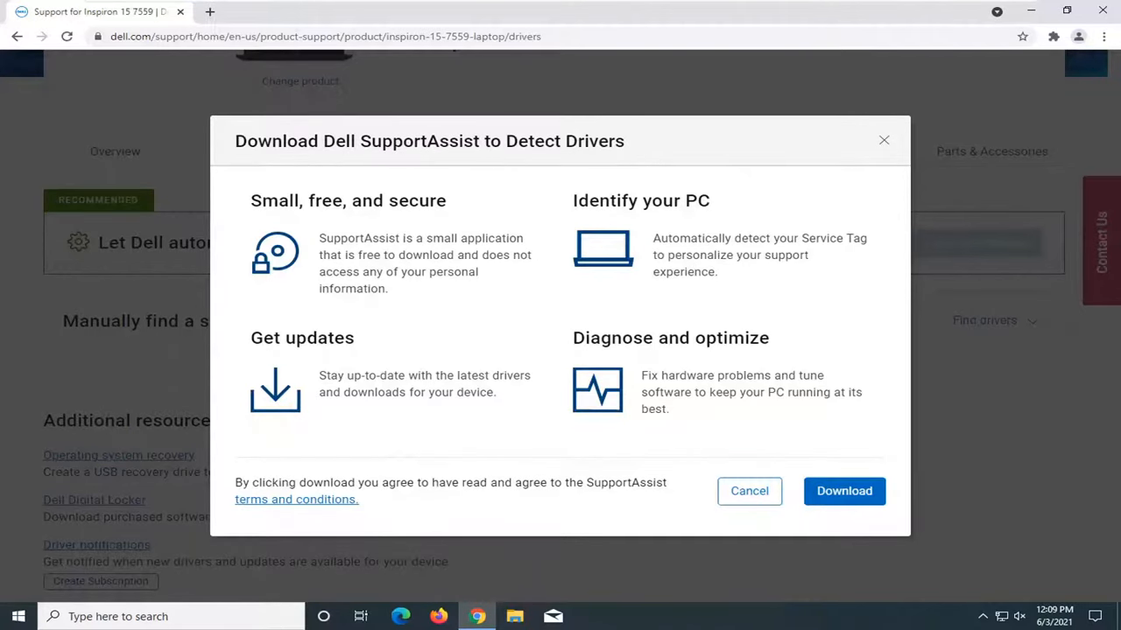
mouse_move(844, 491)
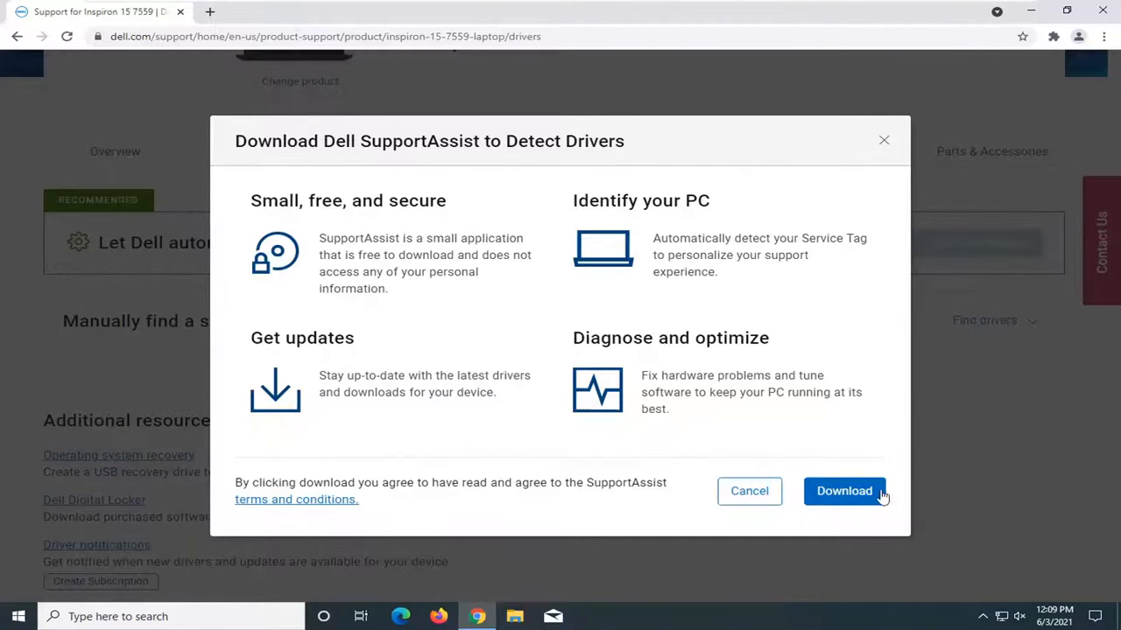
Download the Dell SupportAssist installer from the offer dialog
click(844, 490)
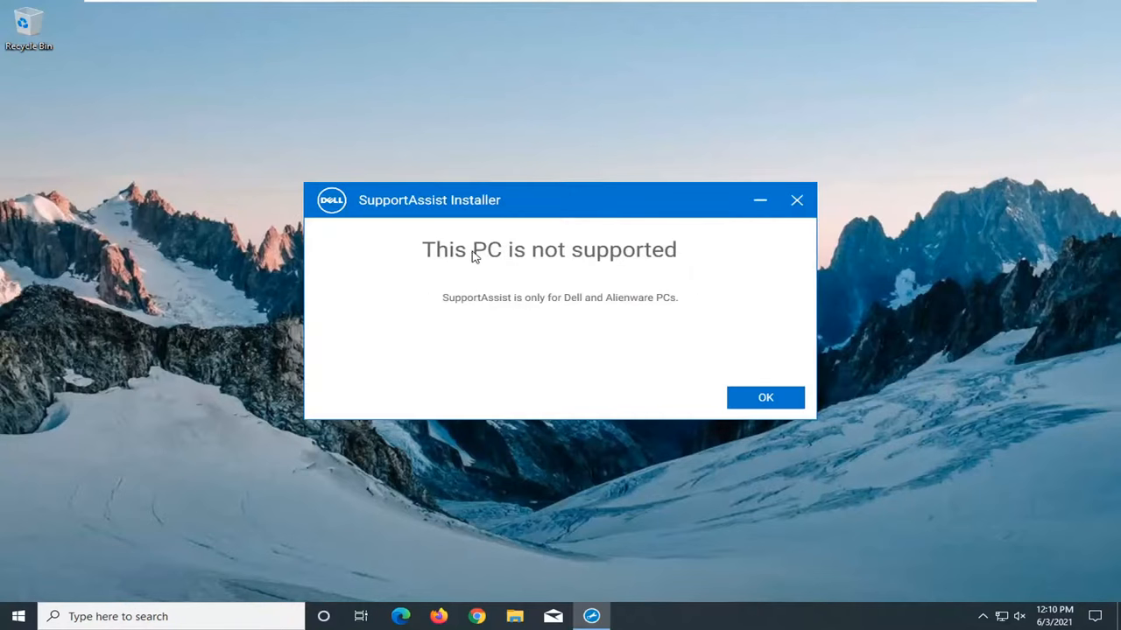
mouse_move(168, 189)
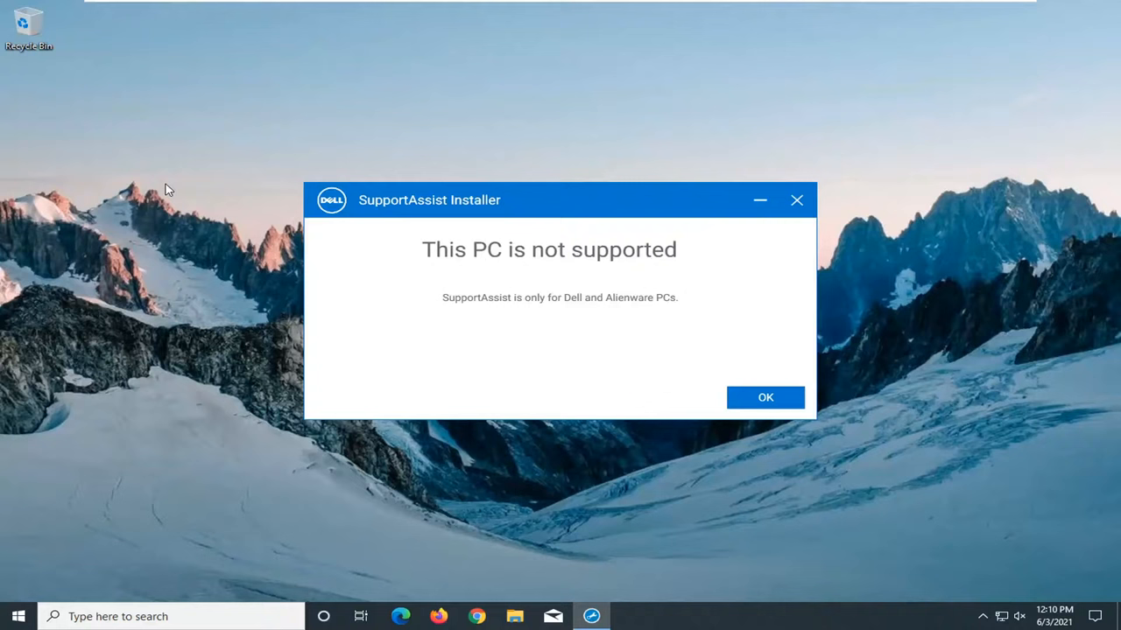
mouse_move(294, 255)
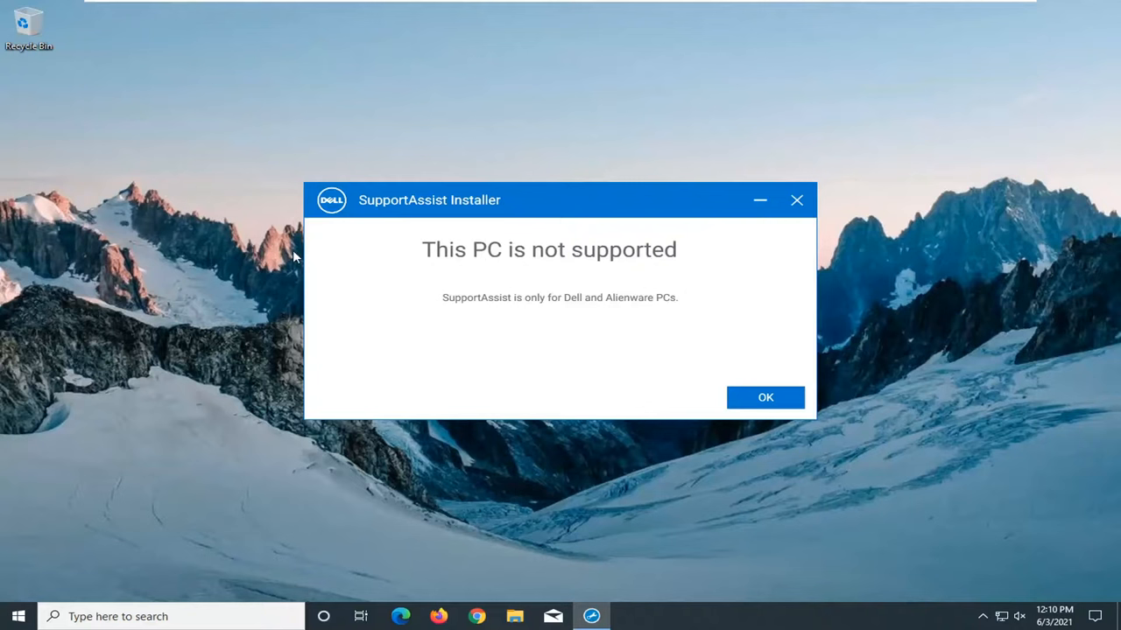
mouse_move(381, 276)
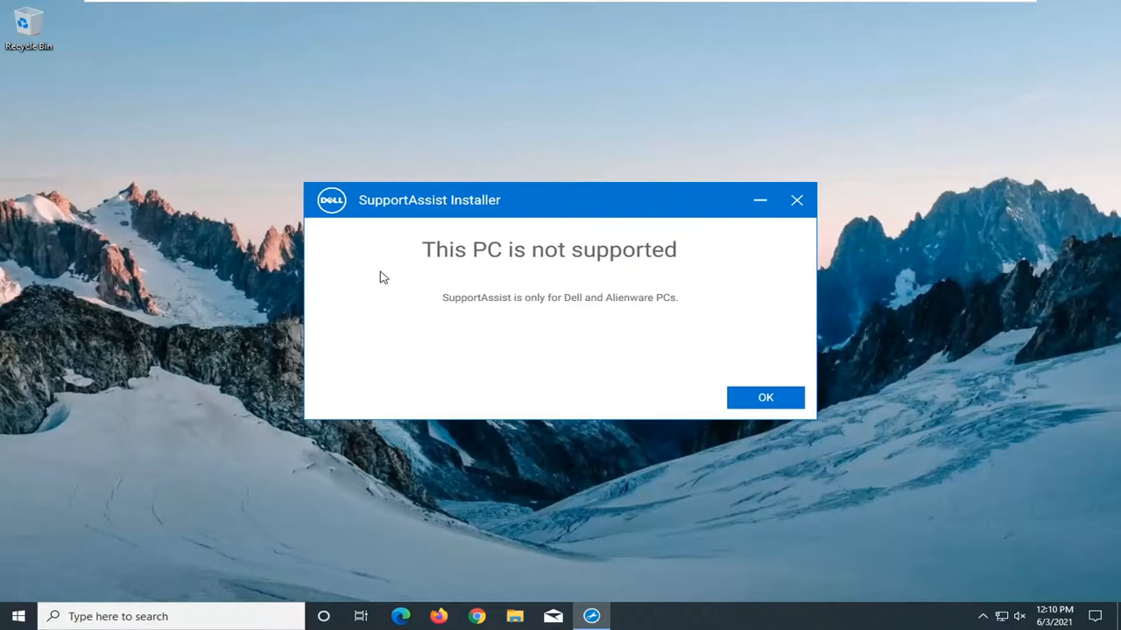
mouse_move(536, 289)
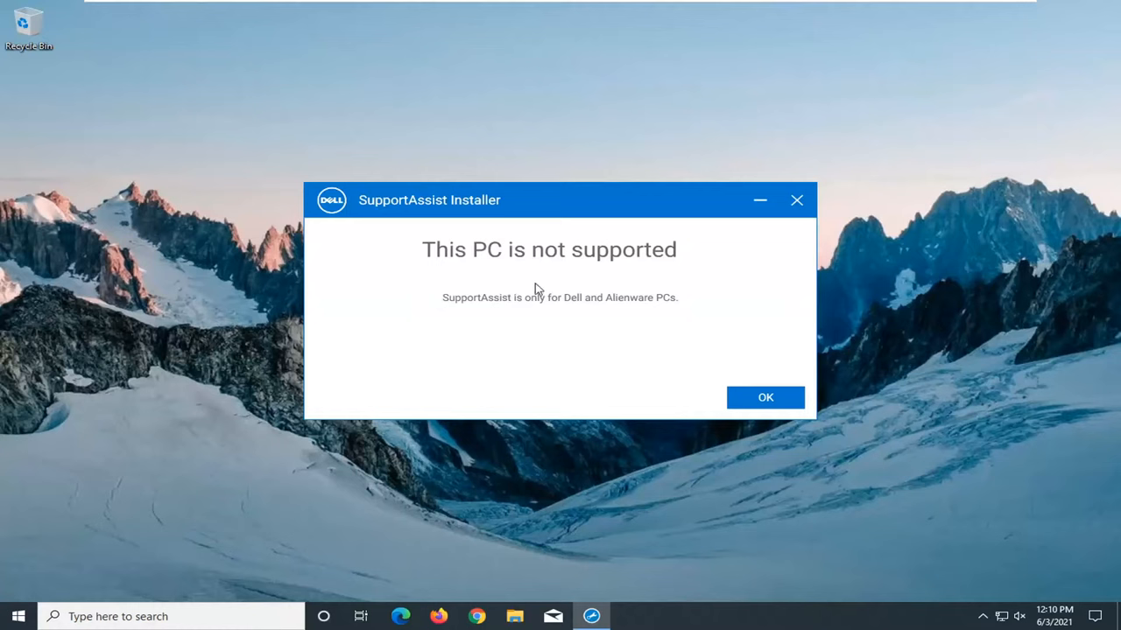
Acknowledge the 'This PC is not supported' notice with OK, closing the installer
click(764, 396)
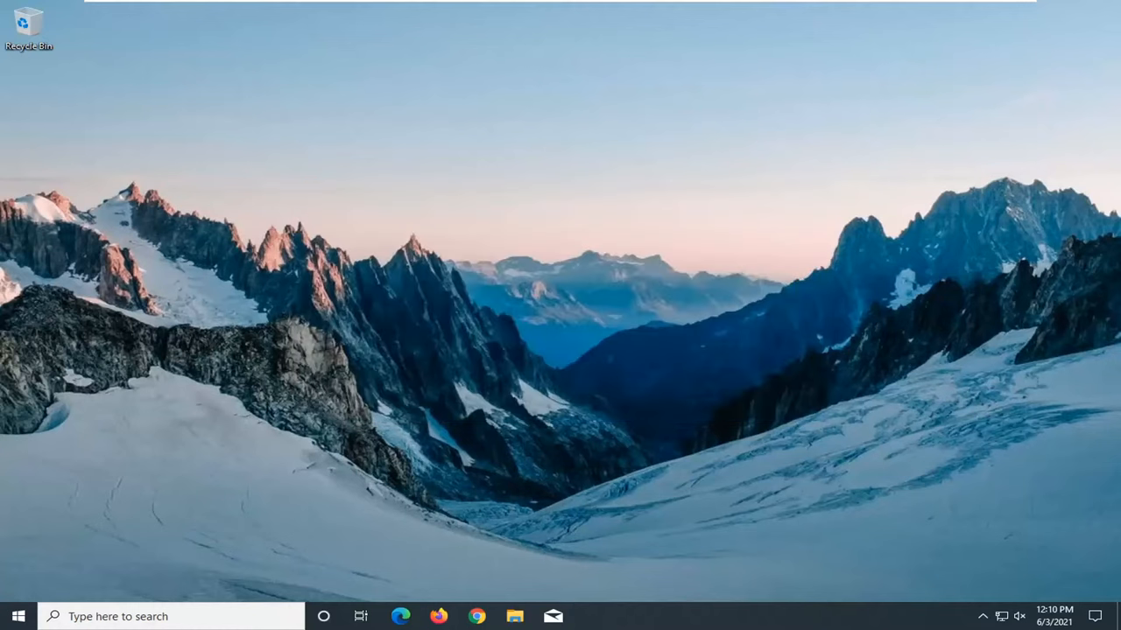